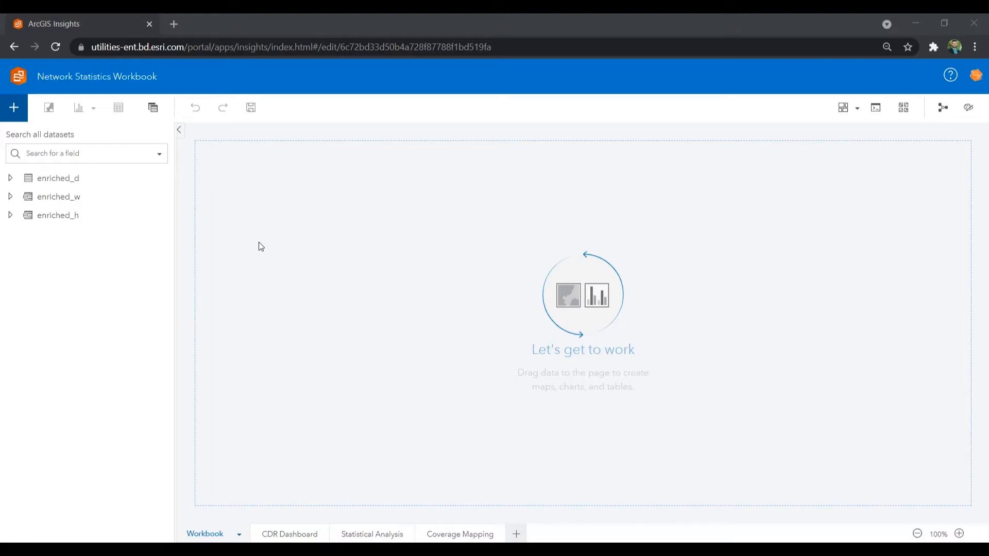
Browse the add-data sources — Upload file, Databases, OneDrive — and land on the Living Atlas datasets
click(13, 107)
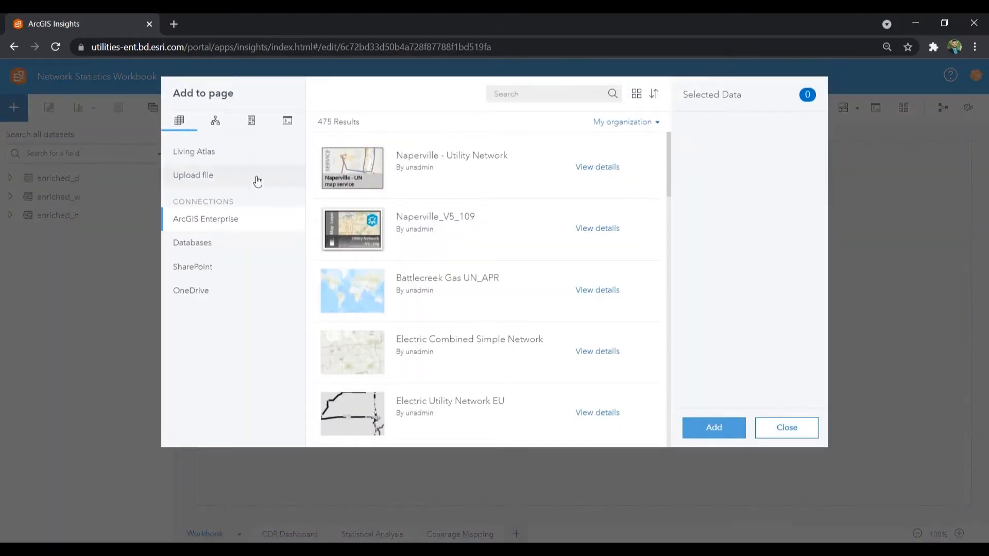
click(192, 176)
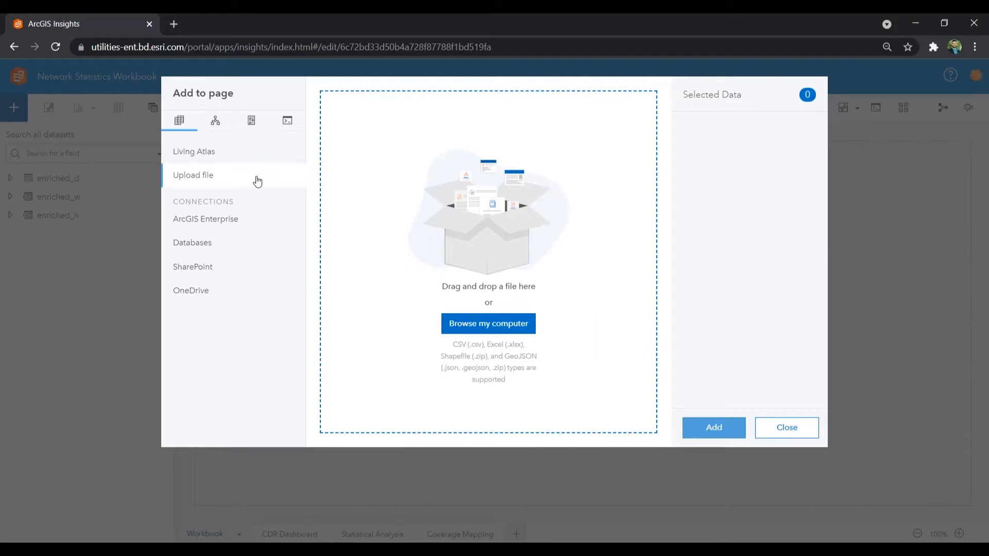
click(191, 242)
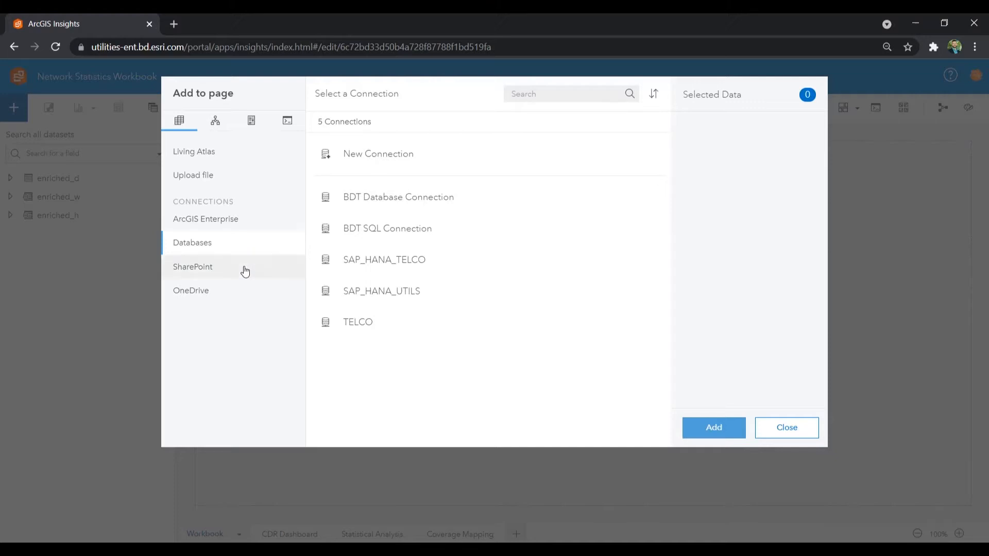
click(190, 290)
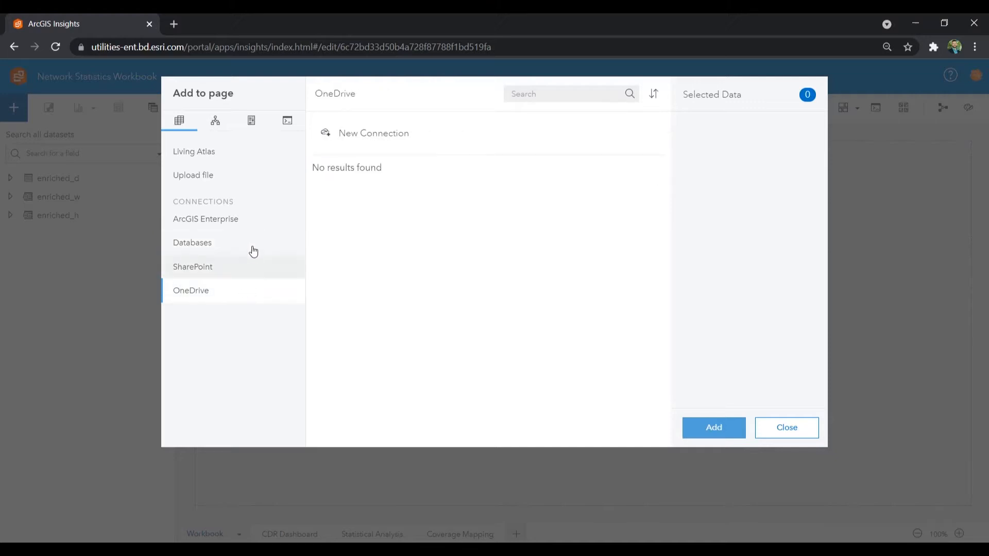
mouse_move(257, 223)
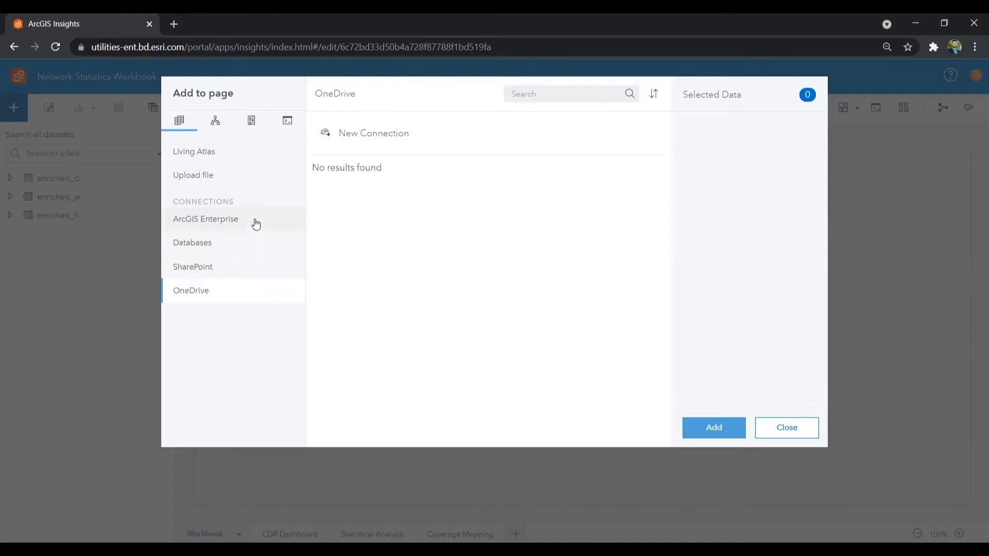
click(193, 152)
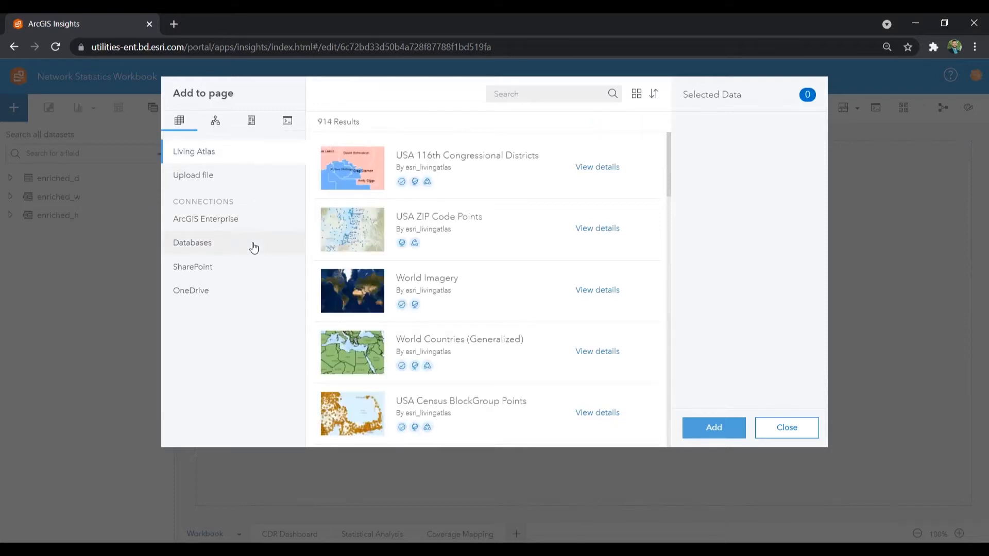
Review the tables in the BDT SQL Connection under Databases, then close the add-data window
click(192, 242)
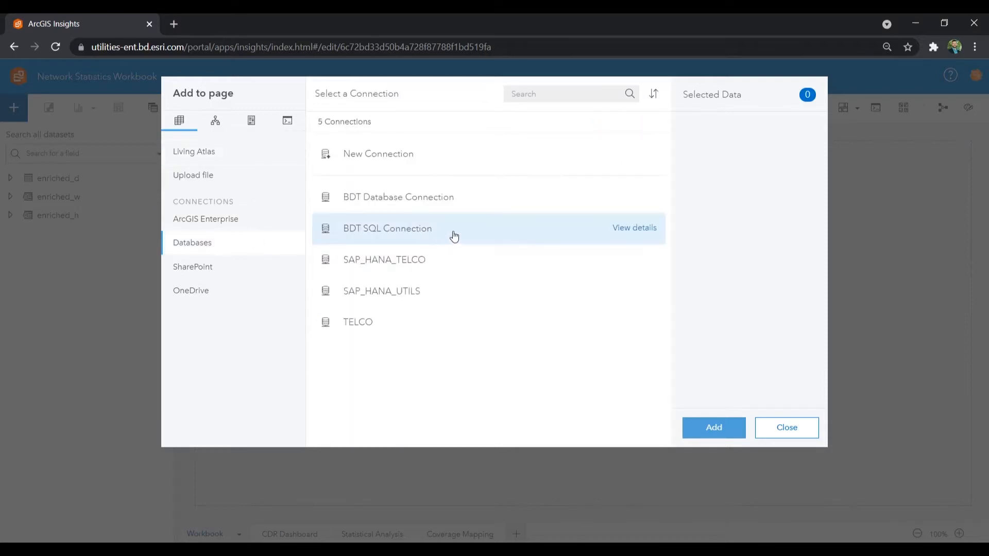
click(387, 228)
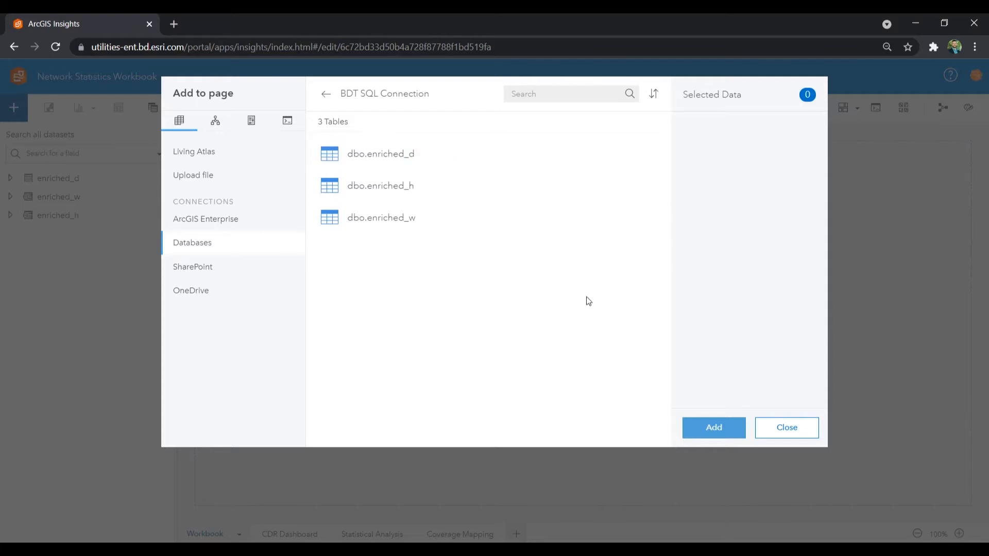
click(786, 428)
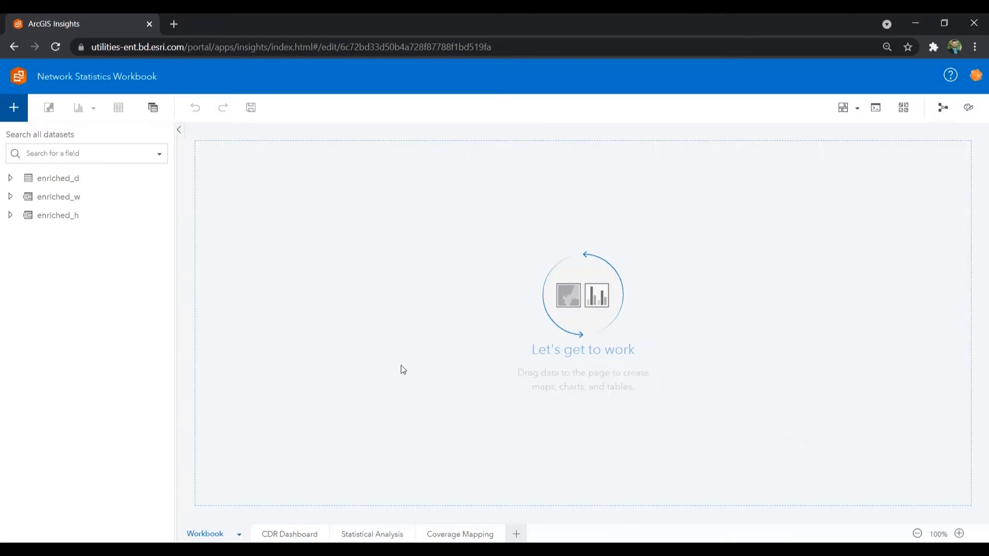
Expand enriched_d's fields, preview its enlarged data table, then close the table
click(10, 178)
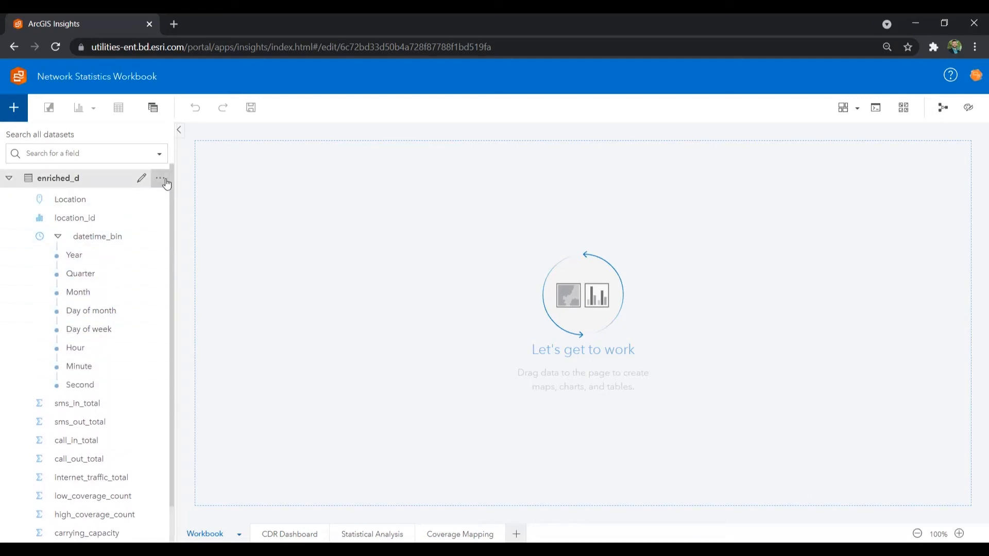
click(160, 178)
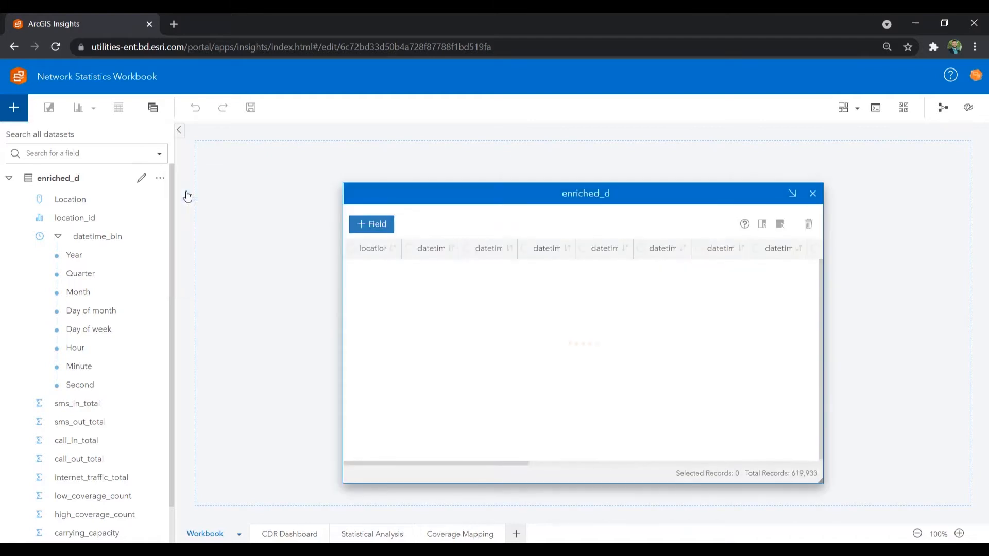
drag(585, 192, 420, 133)
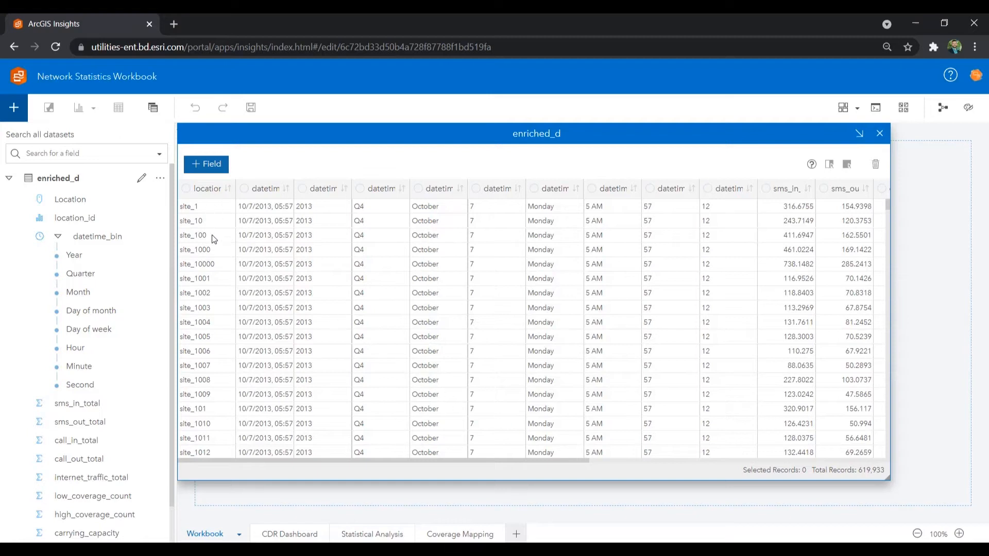
mouse_move(473, 465)
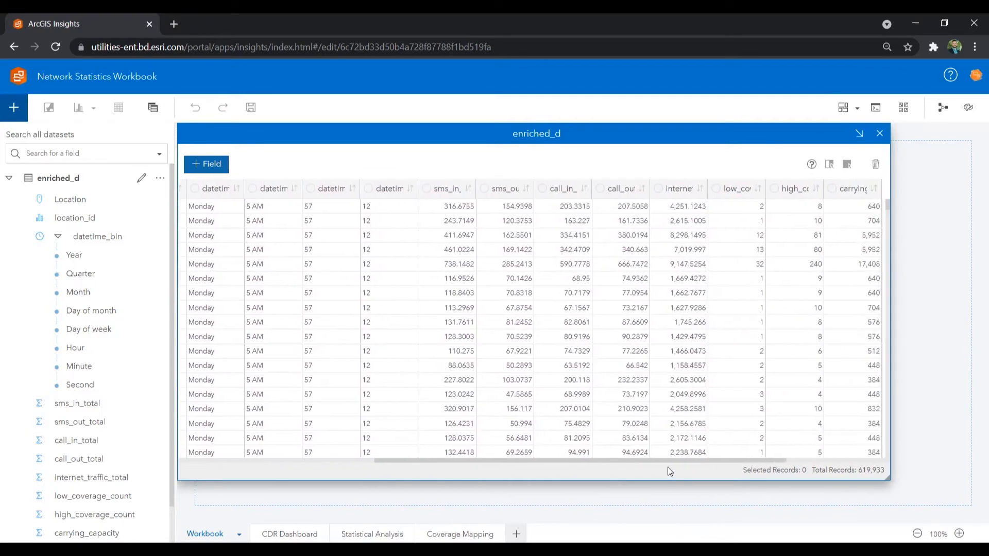
click(878, 133)
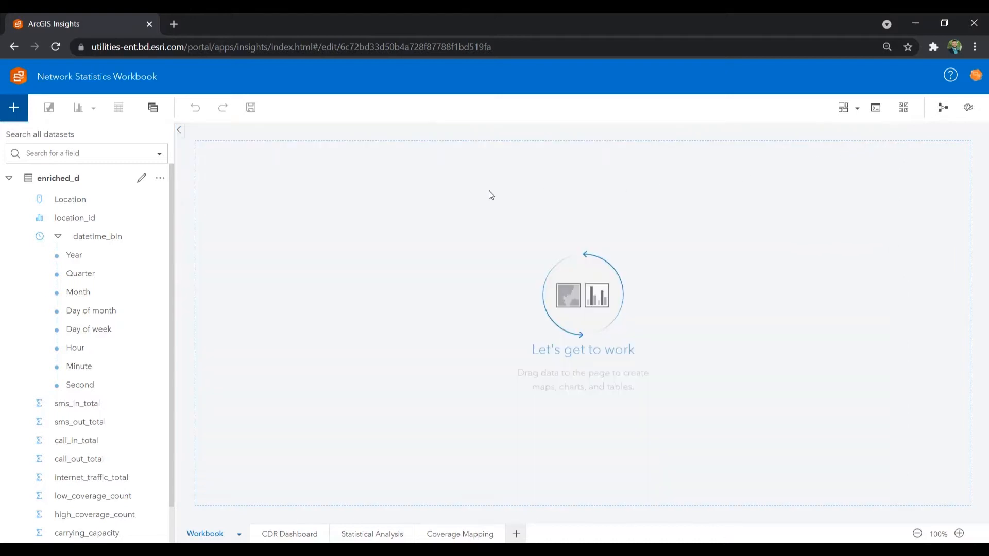
Create a map card from the enriched_d Location field dropped onto the page
click(70, 198)
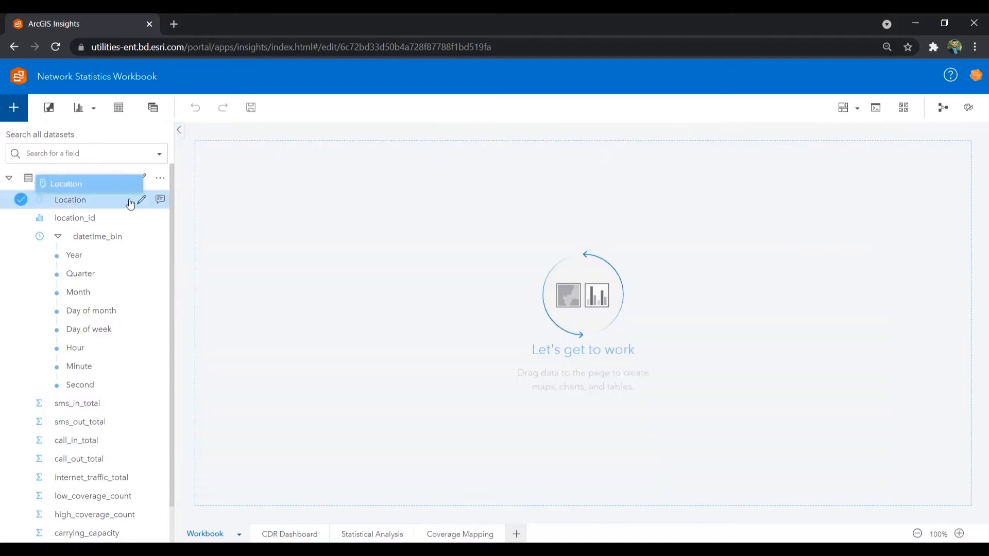
drag(66, 184, 243, 179)
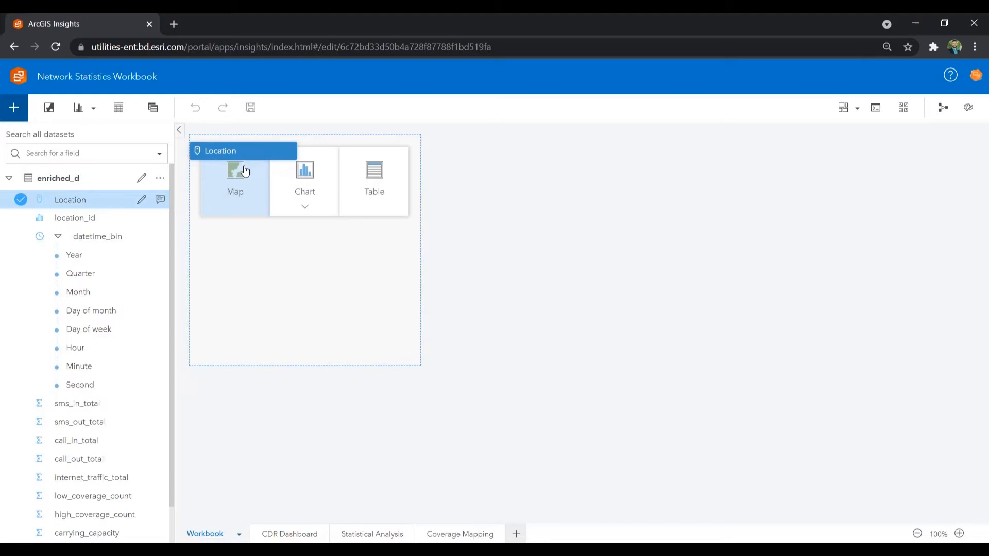
click(235, 180)
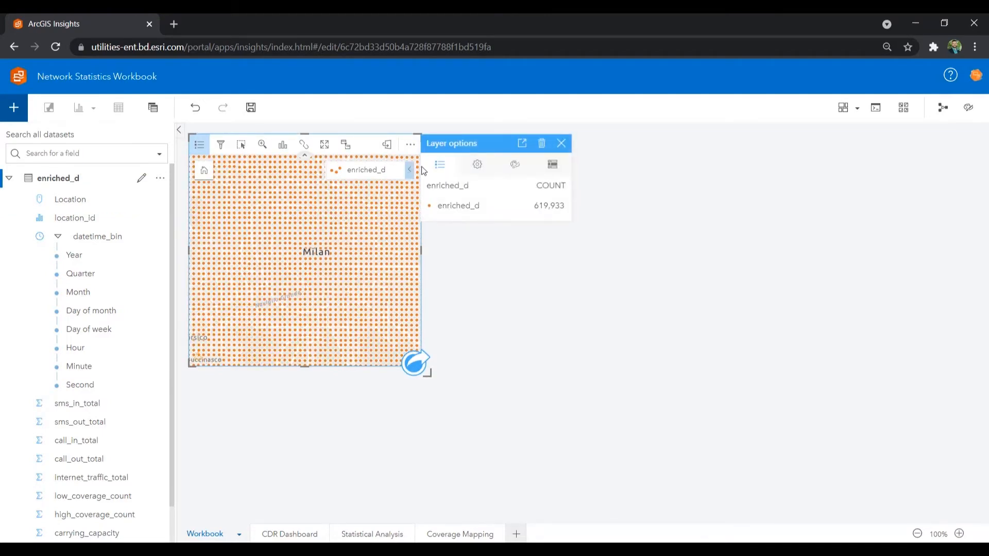
Style the traffic points with 10 px symbols and a chosen outline colour
click(477, 165)
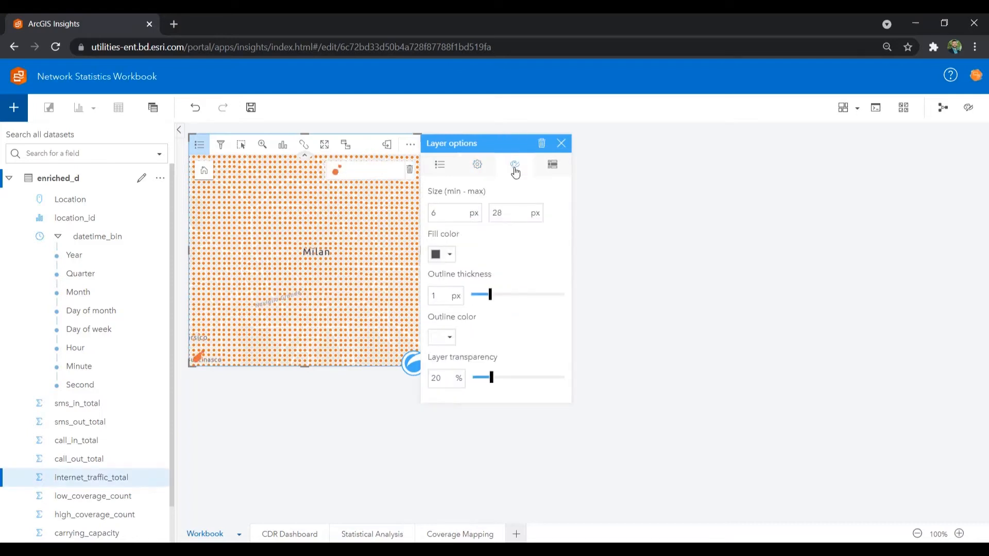
click(477, 165)
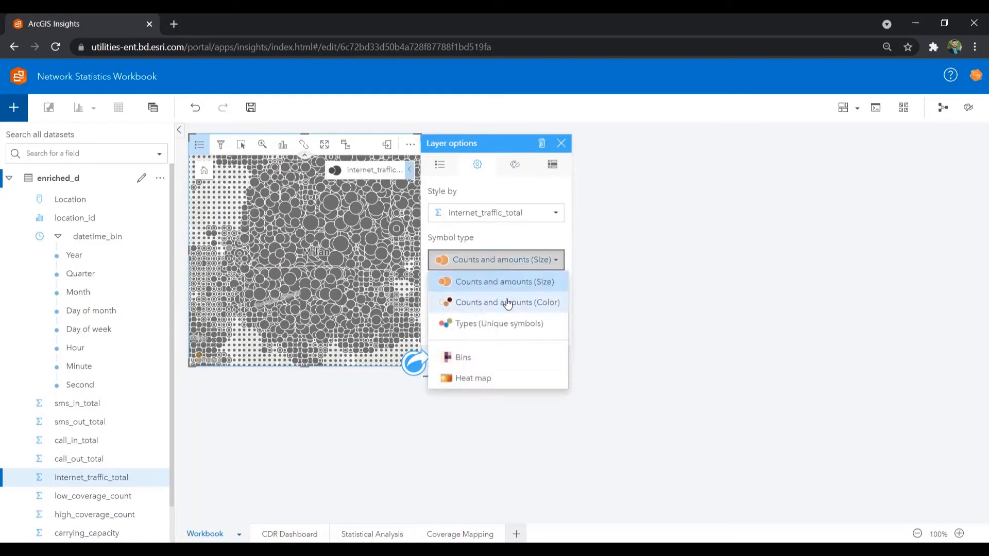
click(507, 302)
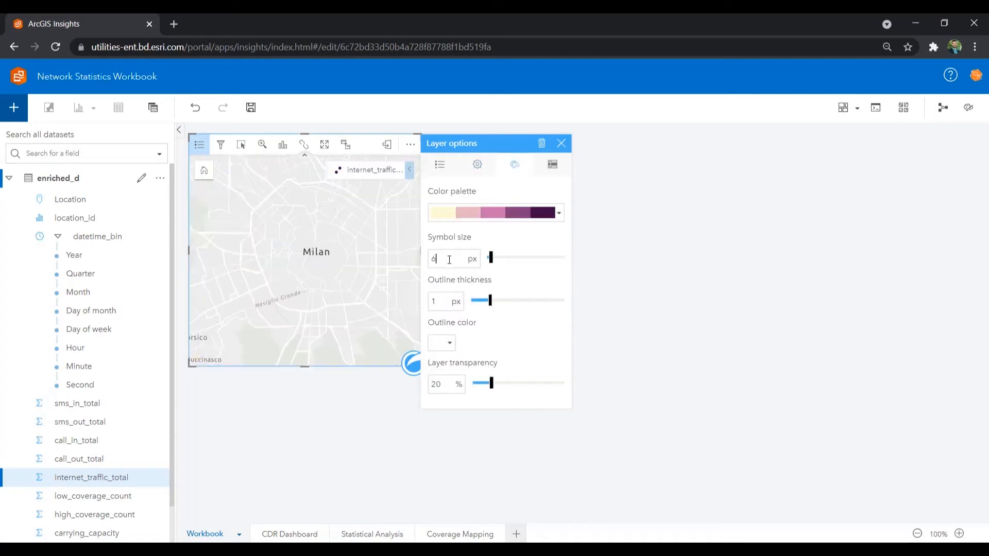
click(449, 342)
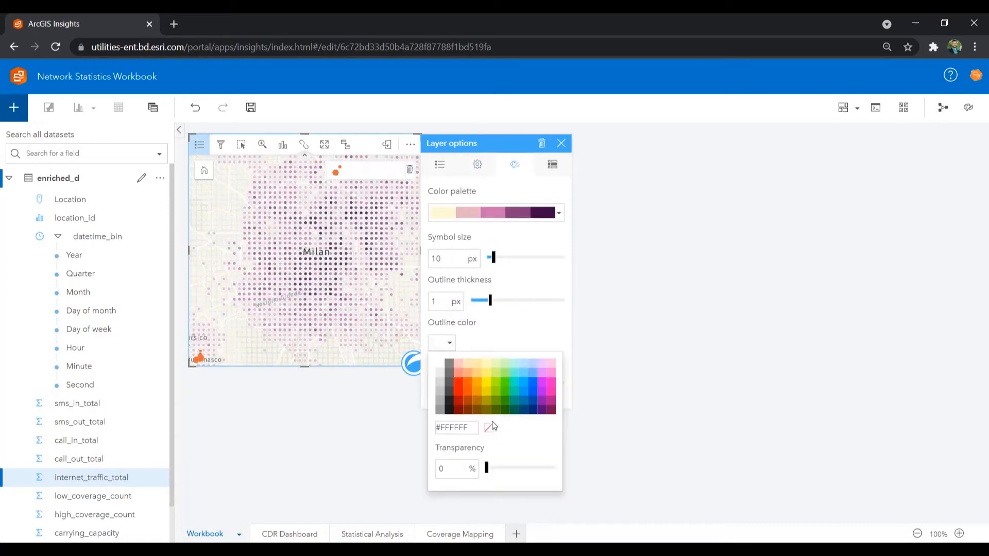
click(440, 165)
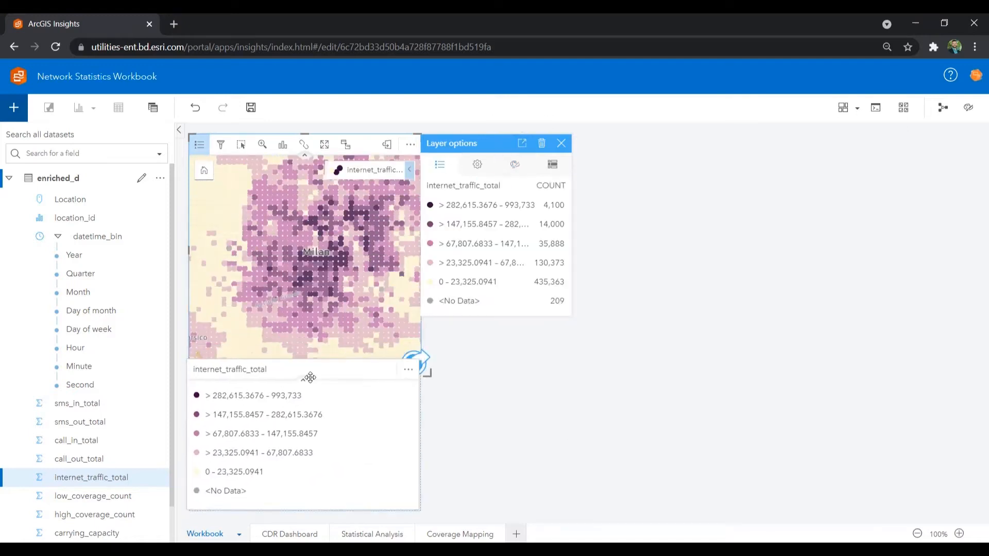
Add a treemap of internet_traffic_total by Day of week
click(560, 143)
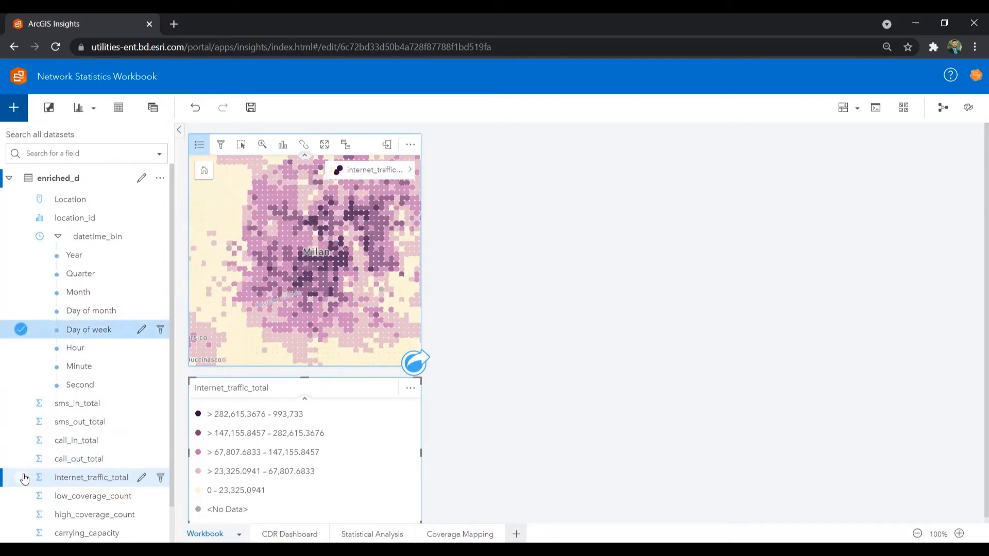
click(90, 107)
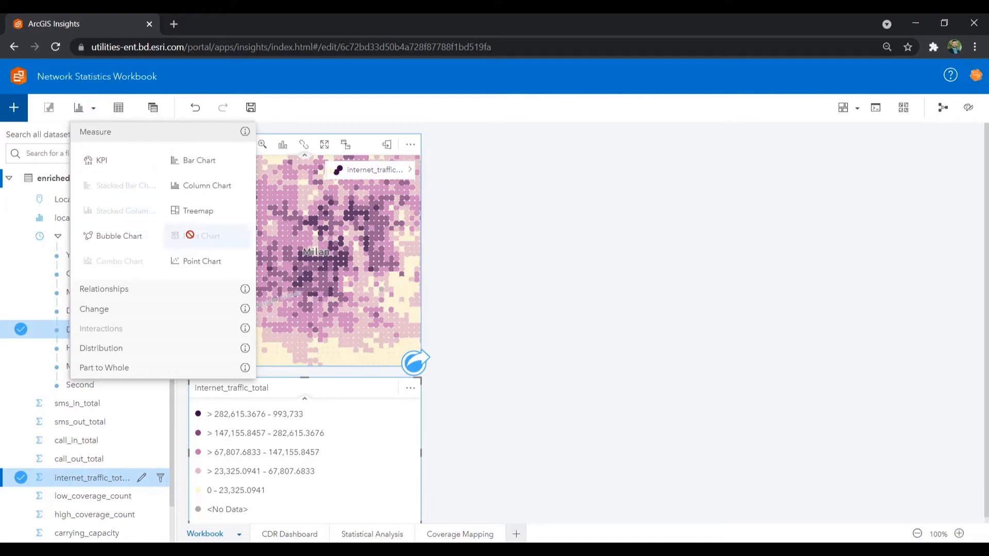
click(197, 210)
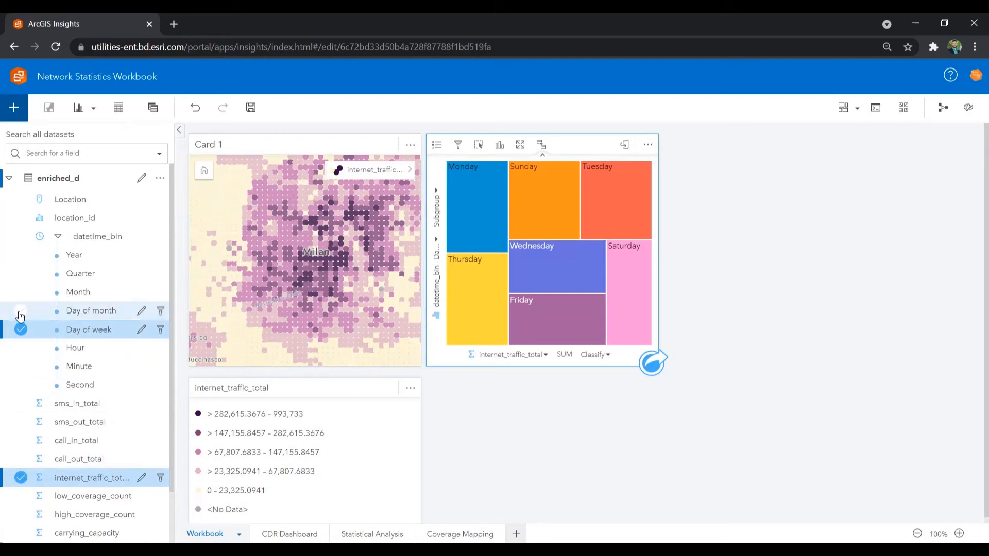
Add a KPI card summing internet_traffic_total, then filter the cards to Tuesday
click(92, 107)
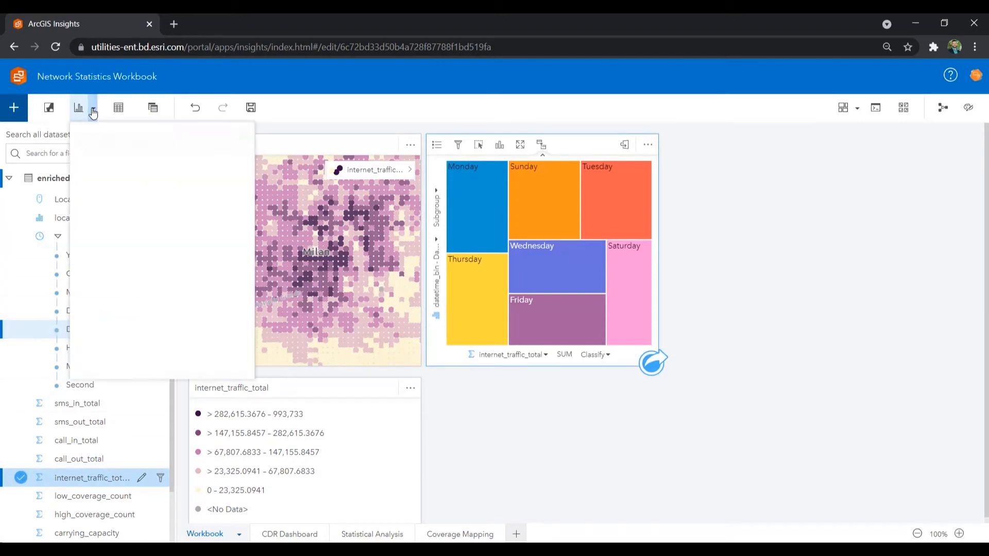
click(78, 107)
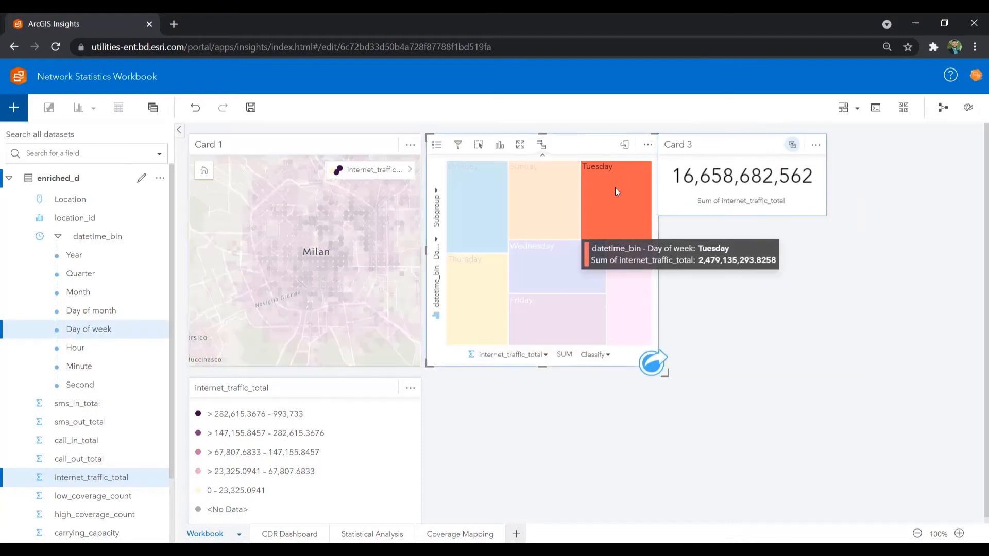
click(615, 195)
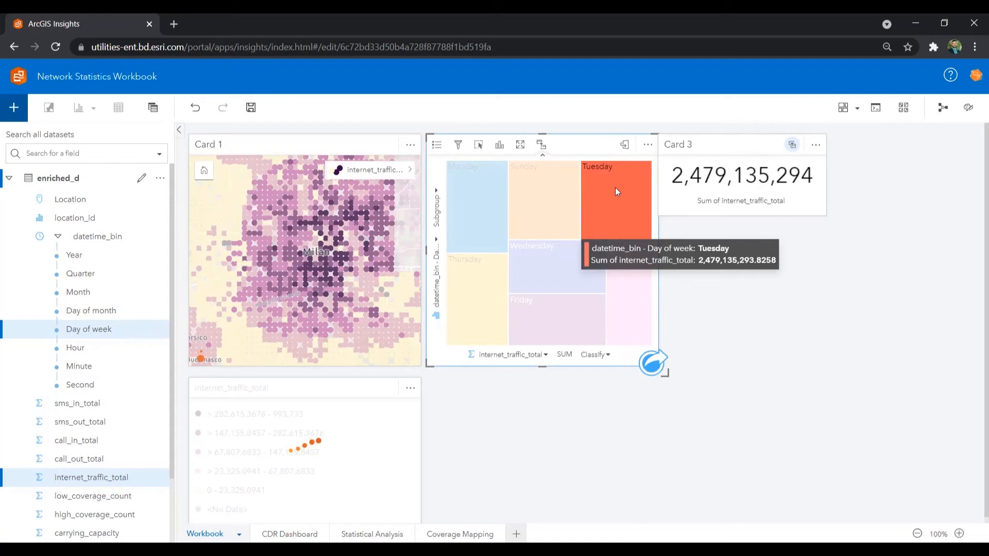
mouse_move(544, 201)
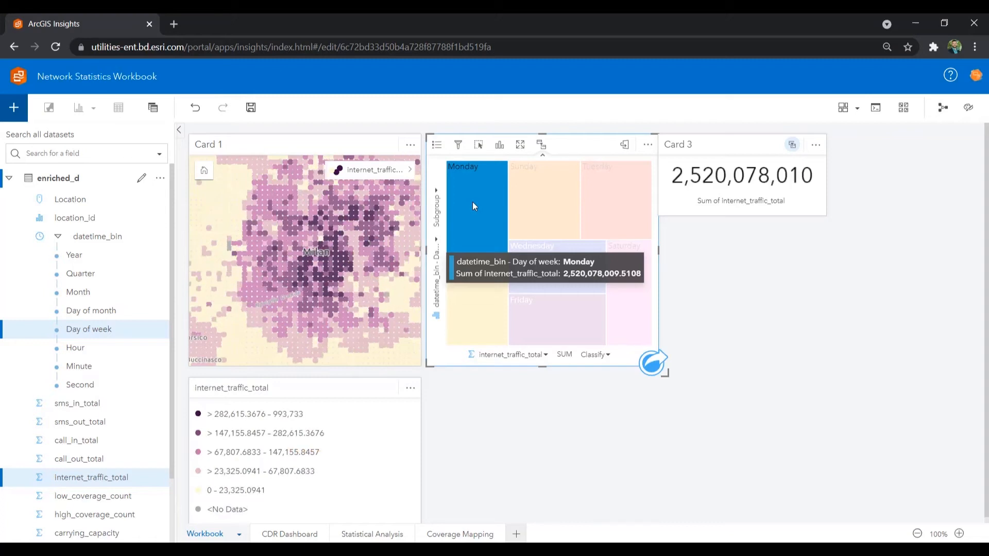
mouse_move(561, 334)
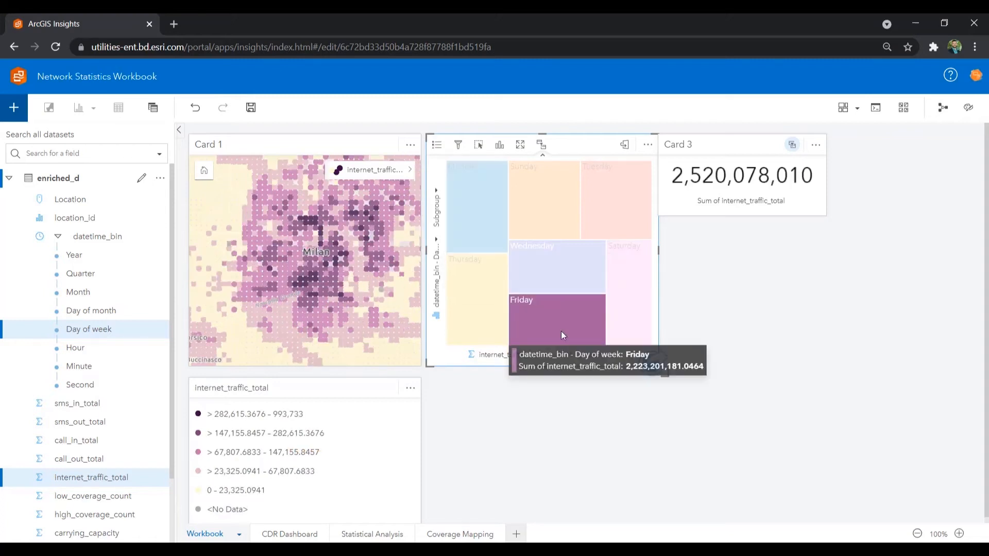
Filter the page to Friday, then open and close the Jupyter scripting environment, confirming with Yes
click(556, 318)
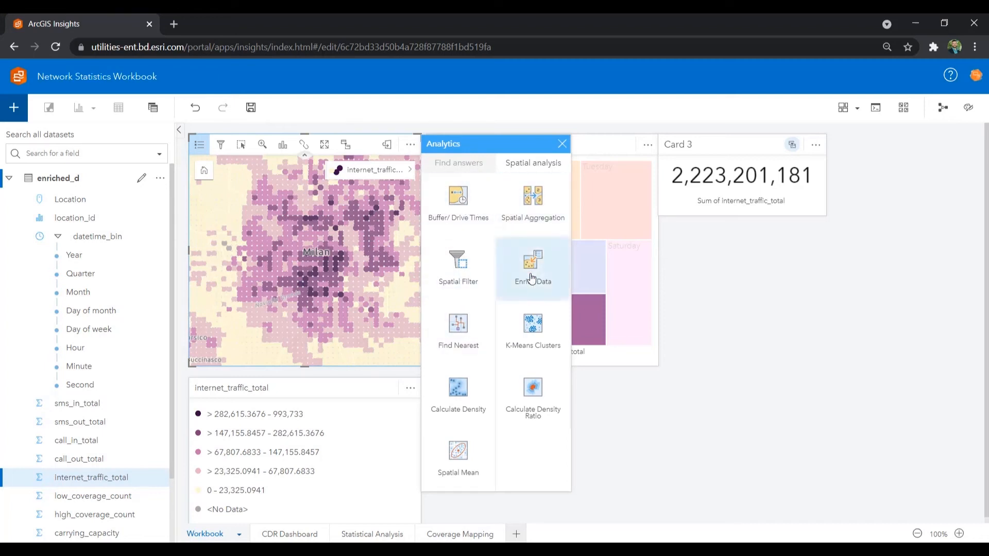
click(561, 144)
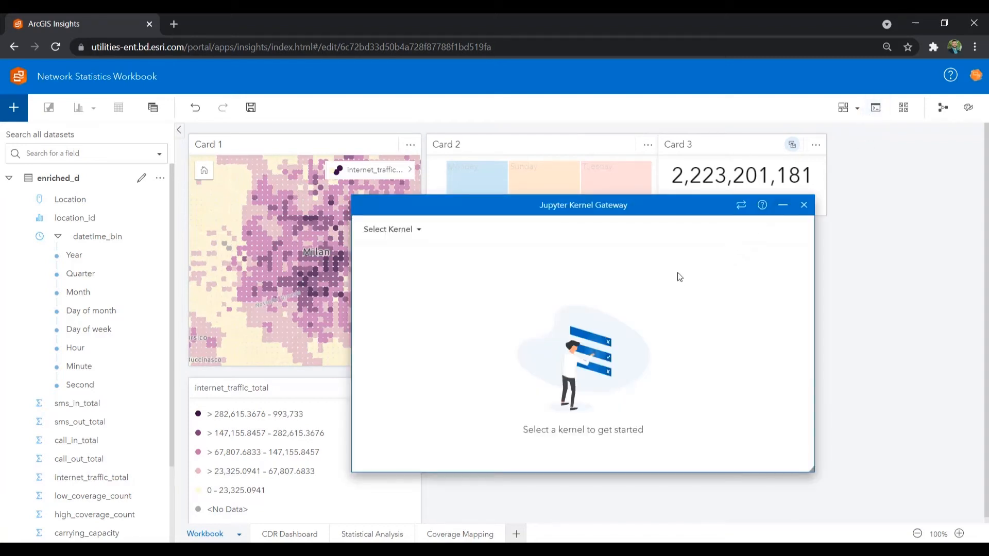
mouse_move(635, 288)
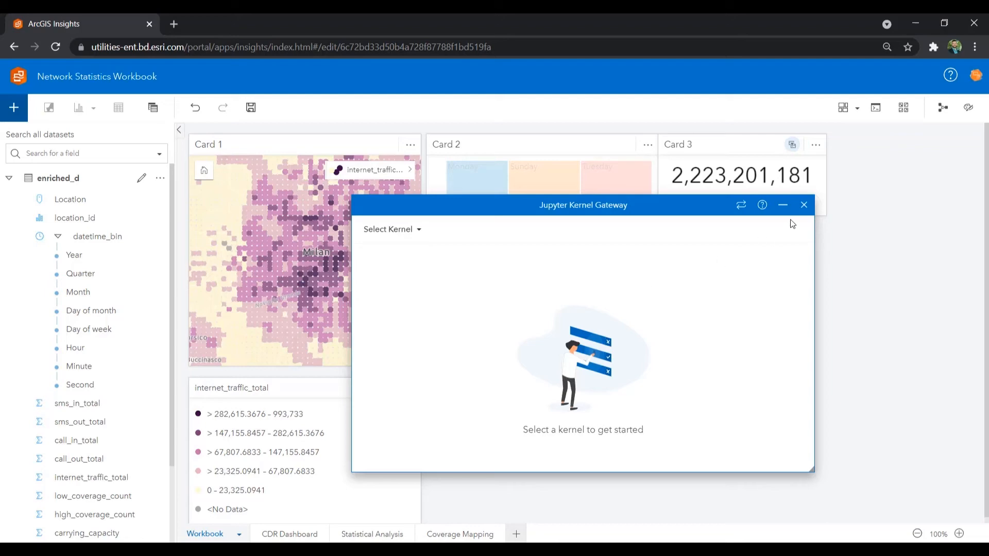
click(804, 204)
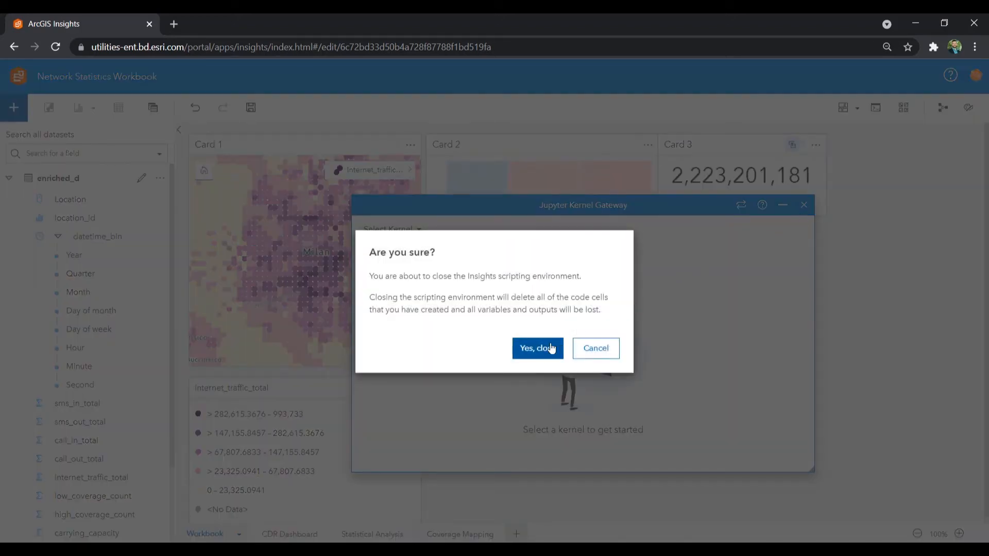
click(536, 348)
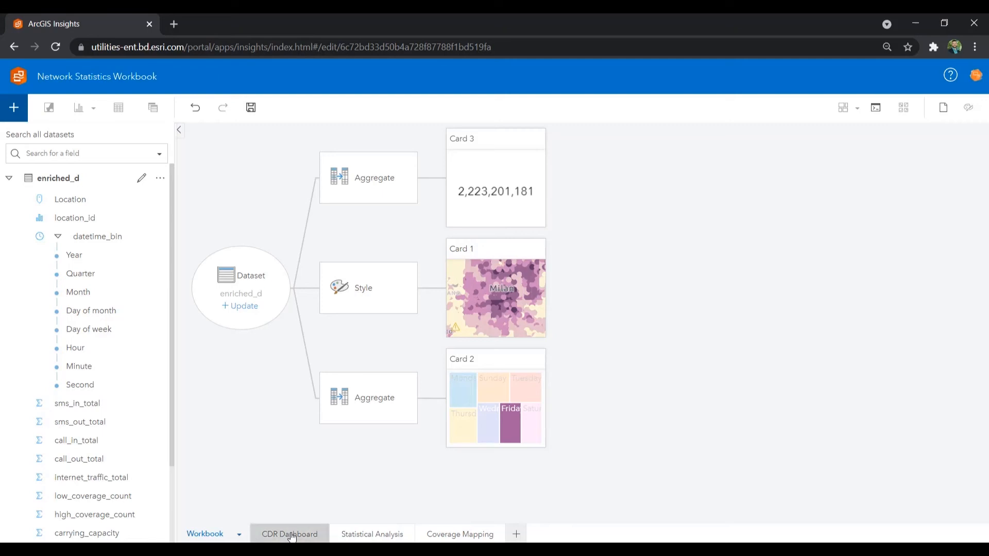
Switch to the CDR Dashboard page
click(288, 534)
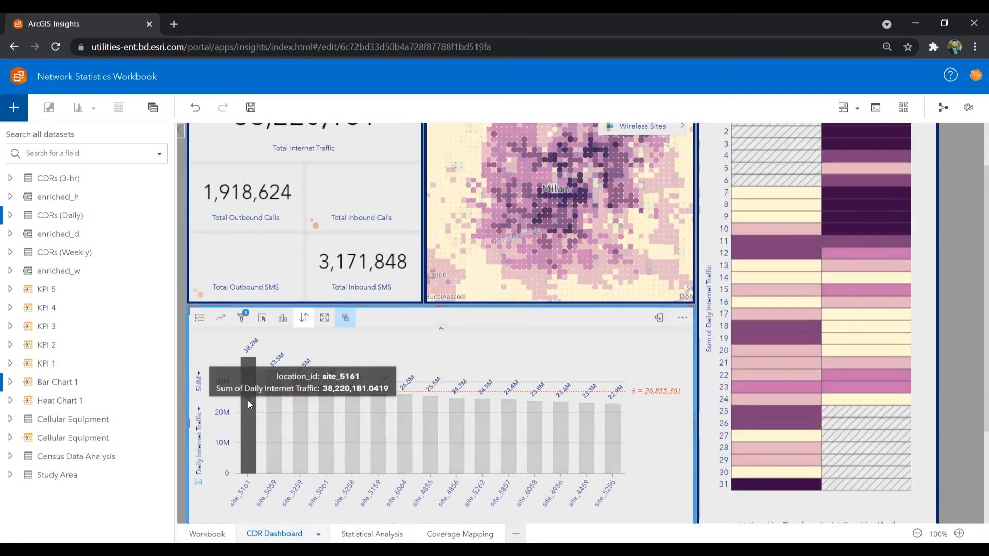
mouse_move(274, 419)
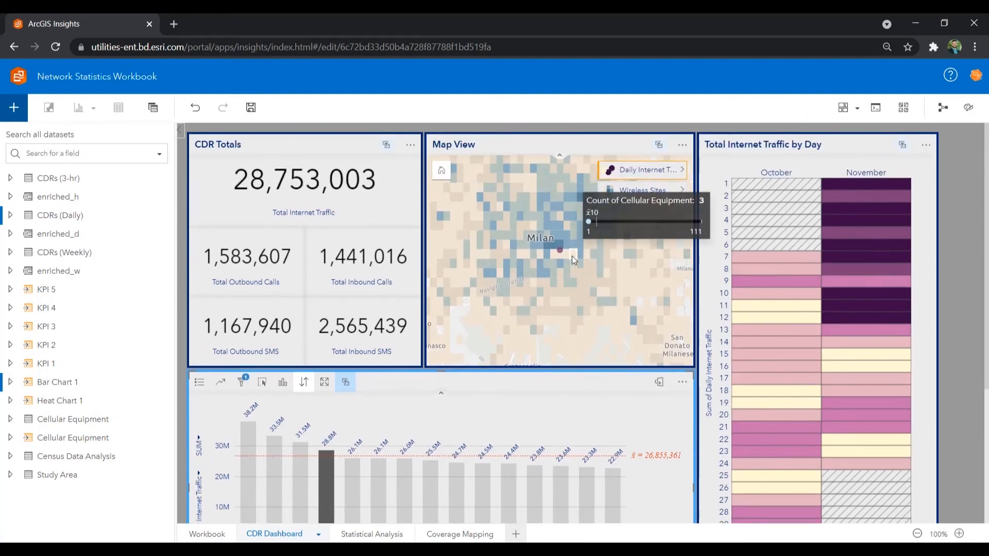
Raise the map's Count of Cellular Equipment slider to 20, then to 111
drag(588, 221, 584, 230)
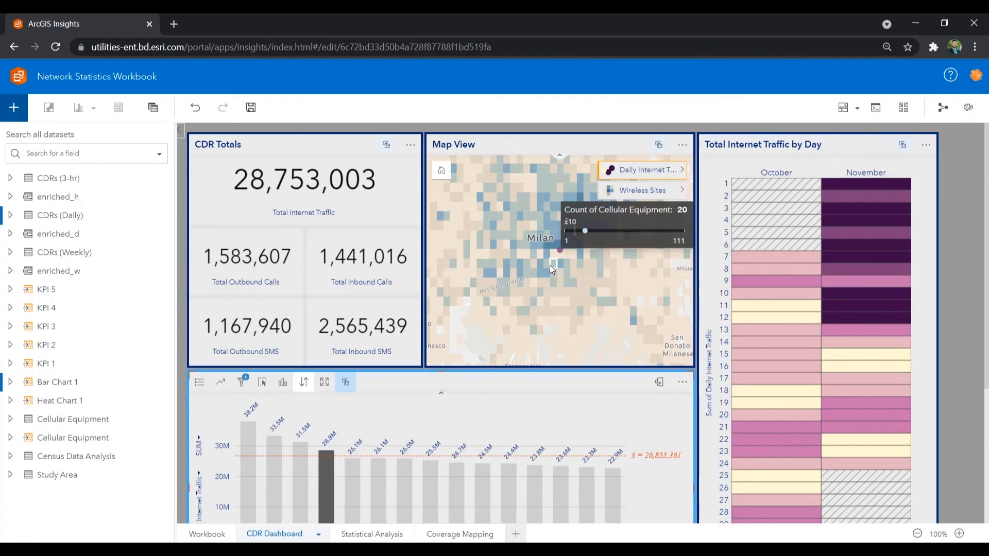
drag(583, 231, 692, 209)
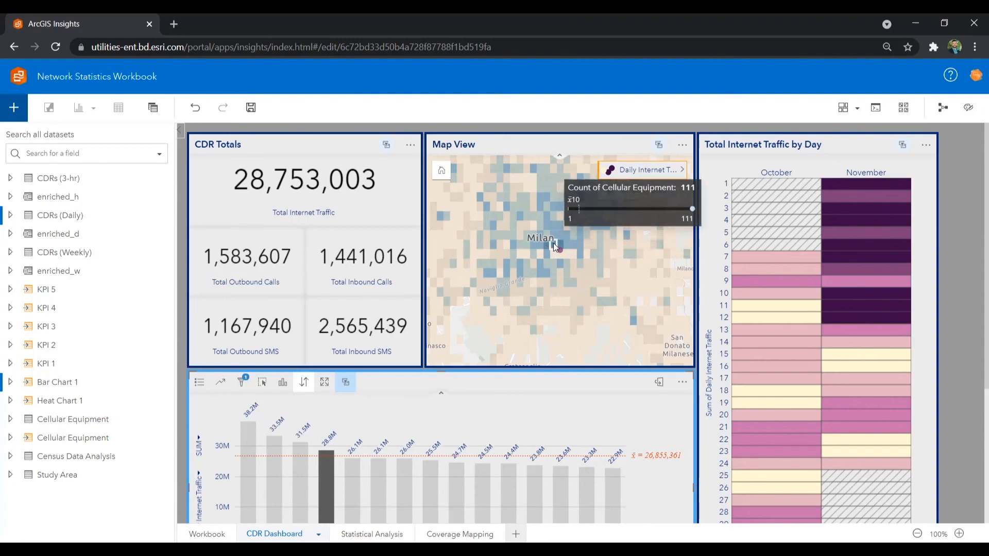